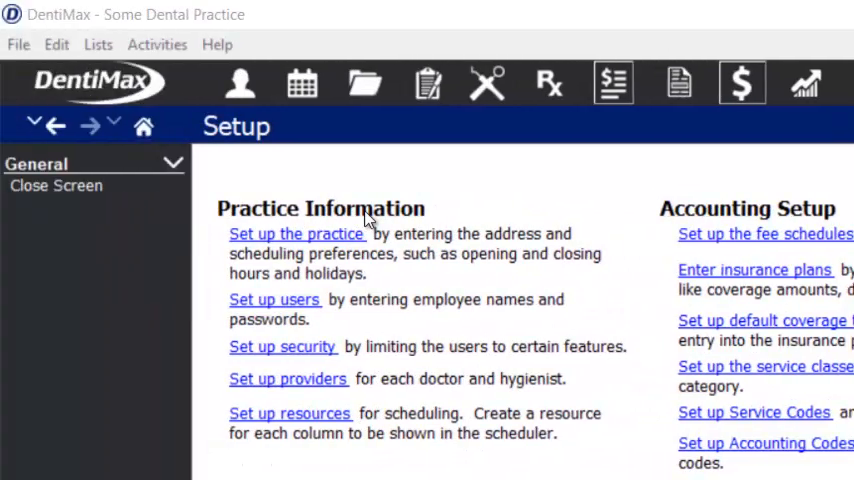
pyautogui.moveTo(320, 245)
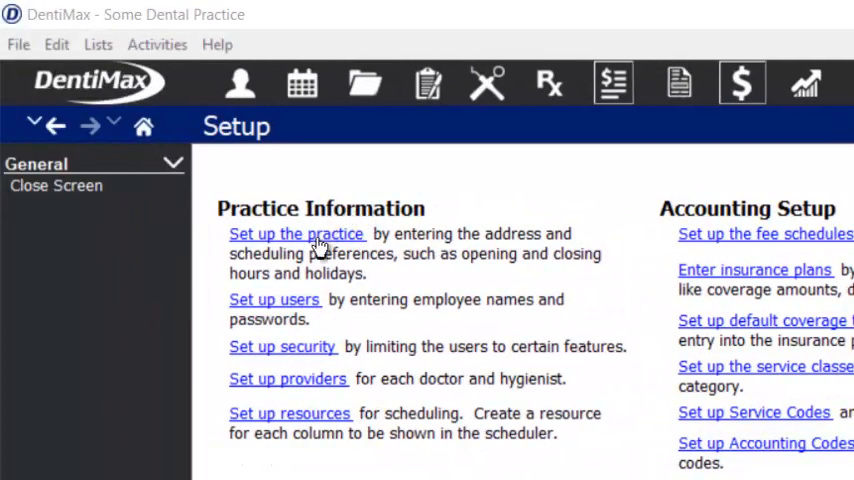
# Open Set up the practice to reach the Office Messaging preferences.
pyautogui.click(296, 233)
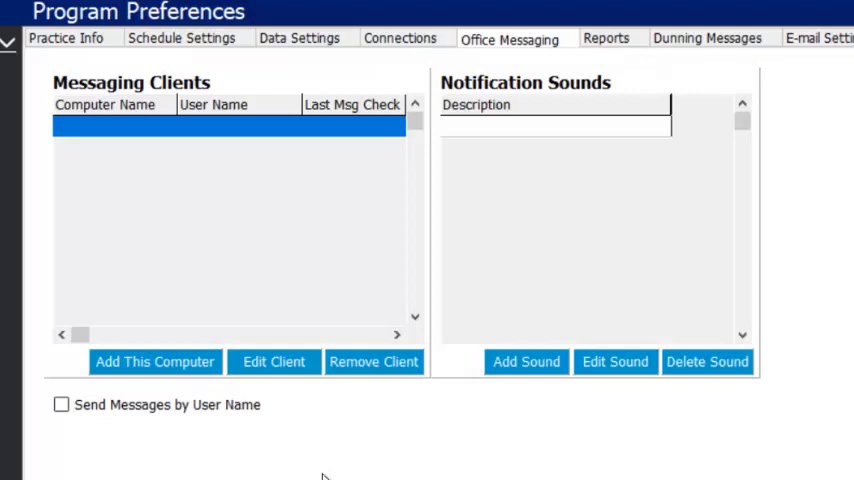
pyautogui.moveTo(82, 155)
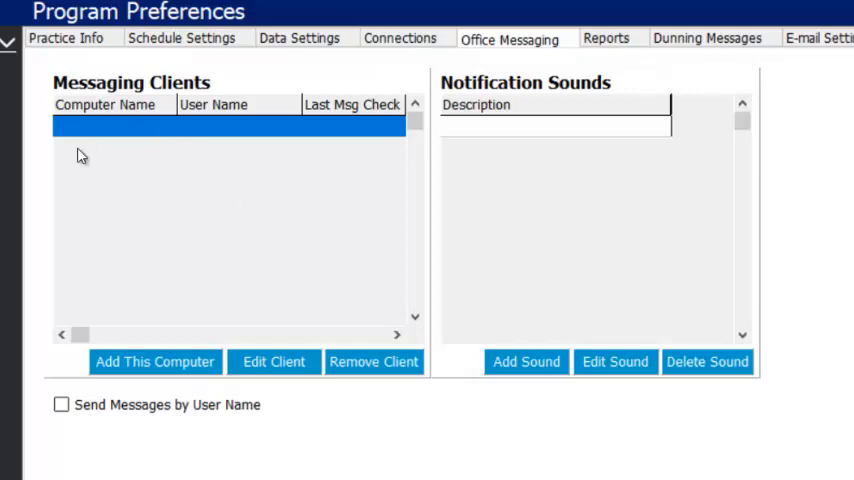
pyautogui.moveTo(165, 198)
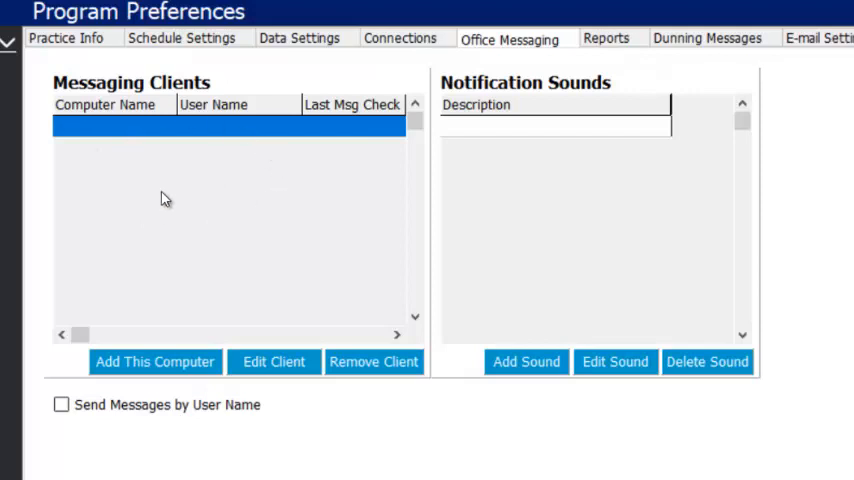
pyautogui.moveTo(170, 160)
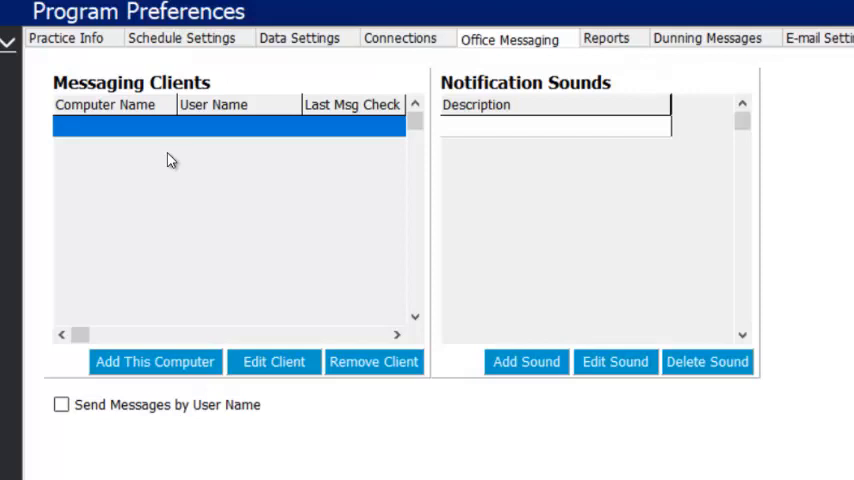
# Add this computer as a messaging client named 'Br'.
pyautogui.click(155, 361)
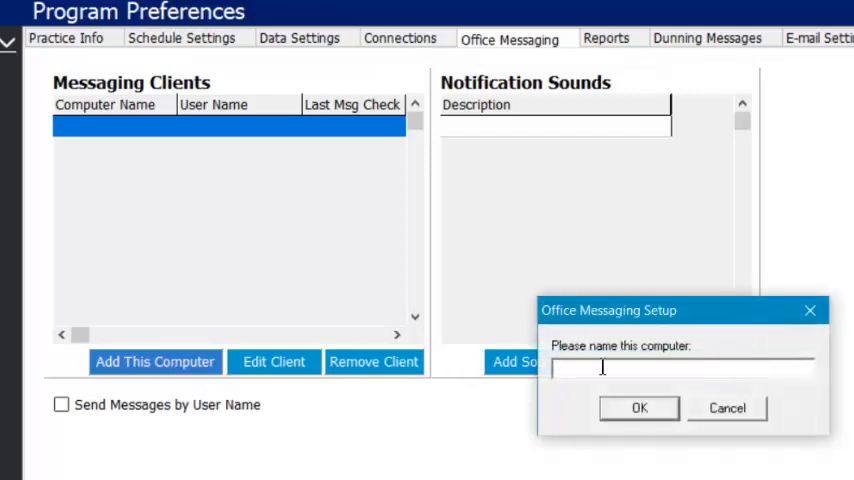
pyautogui.write('Br')
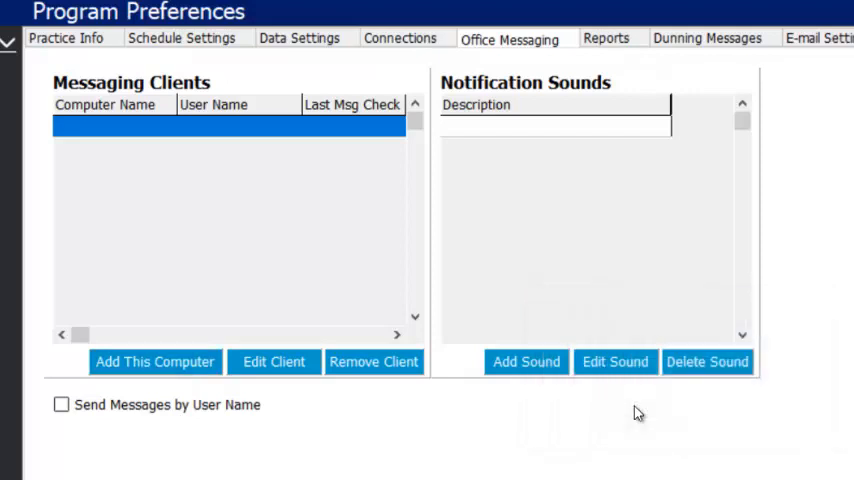
pyautogui.click(155, 361)
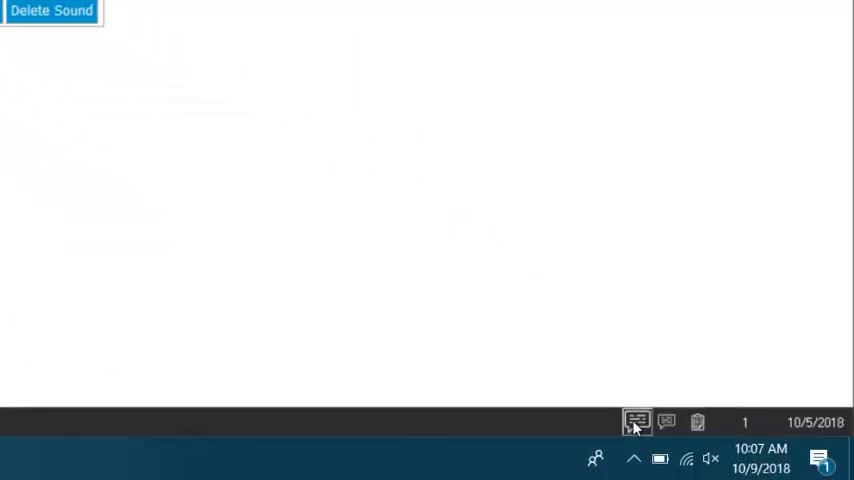
# Draft a new office note to the laptop reading 'type out your message'.
pyautogui.click(636, 421)
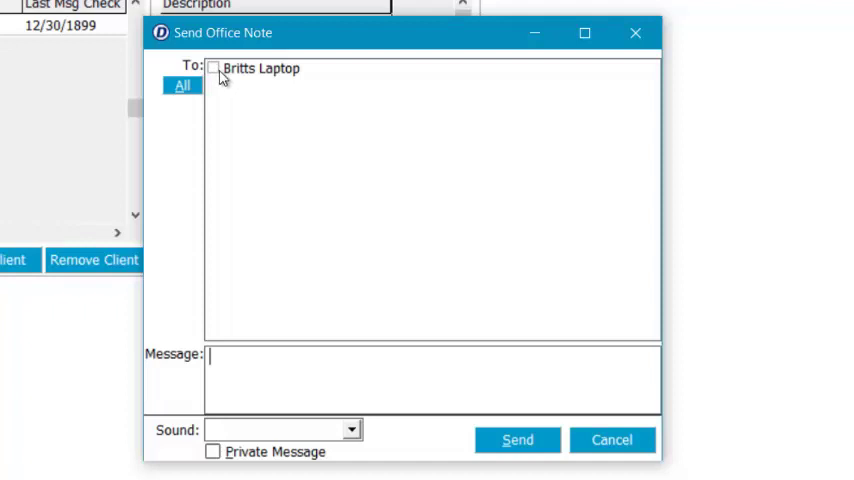
pyautogui.moveTo(239, 196)
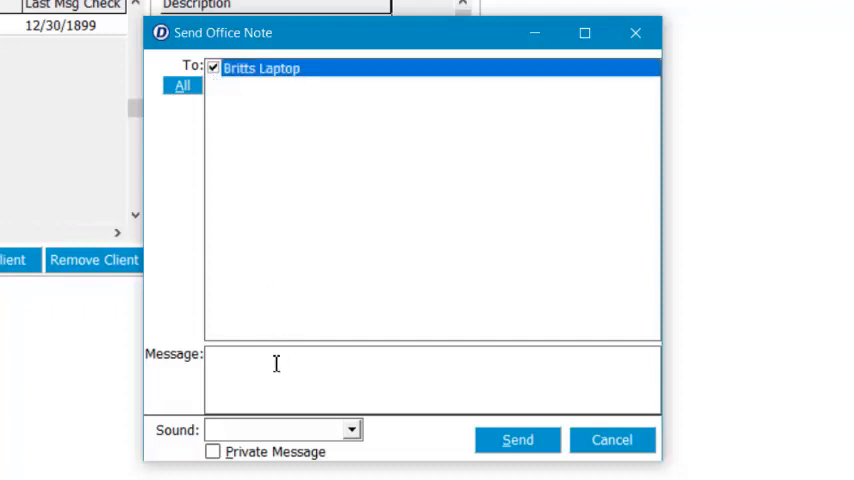
pyautogui.write('type ou')
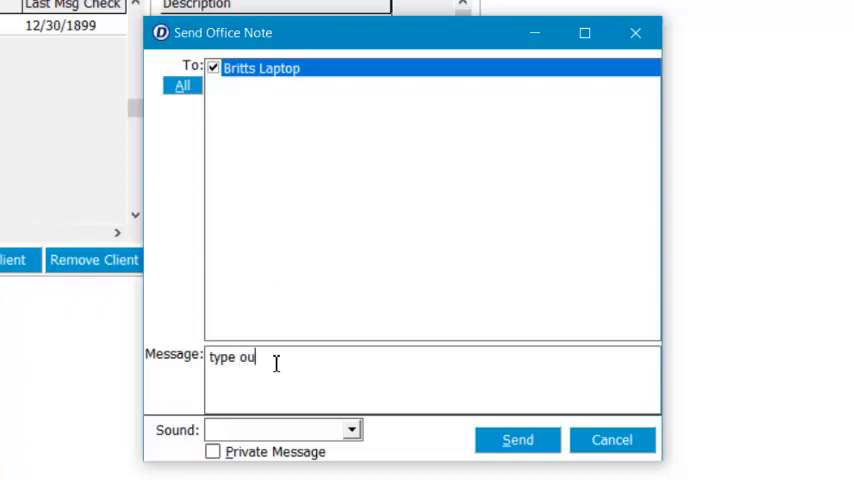
pyautogui.write('t your message')
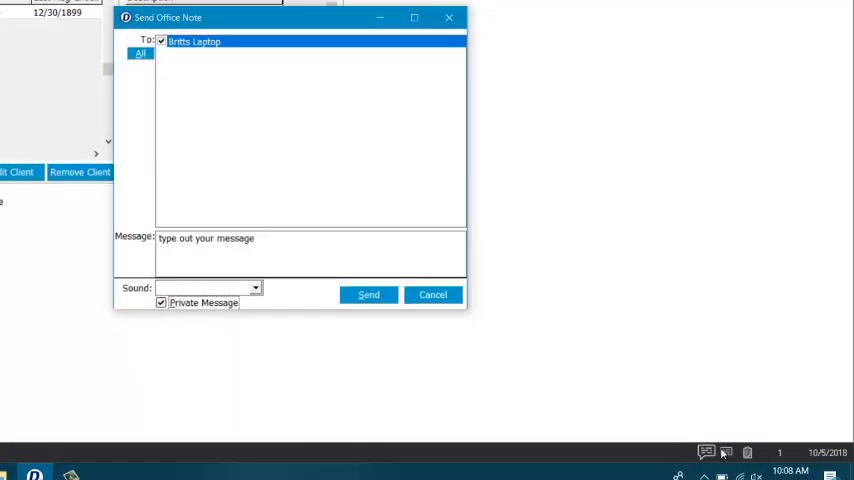
pyautogui.moveTo(775, 405)
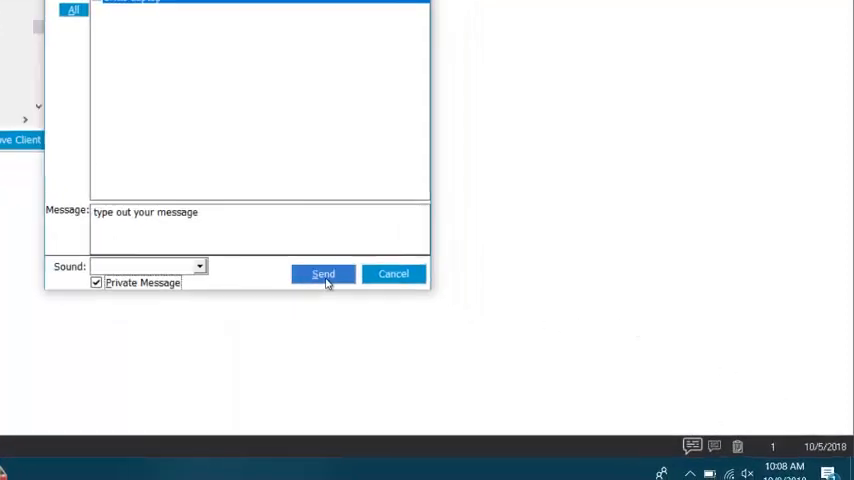
# Send the private note and open the incoming message alert.
pyautogui.click(323, 273)
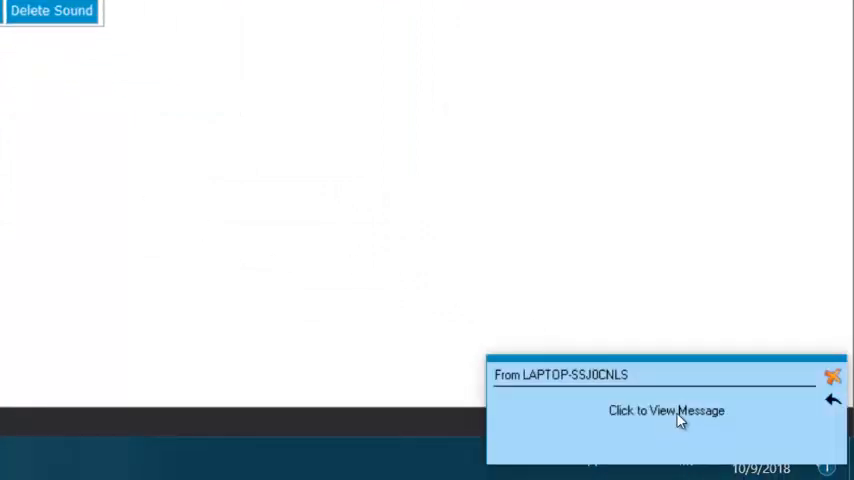
pyautogui.click(666, 410)
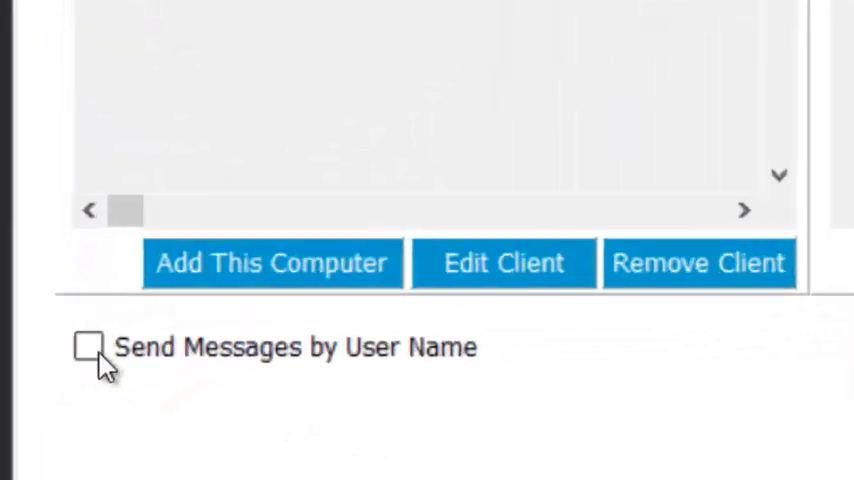
# Switch to sending by user name and address a note 'Hi' to all users.
pyautogui.click(89, 347)
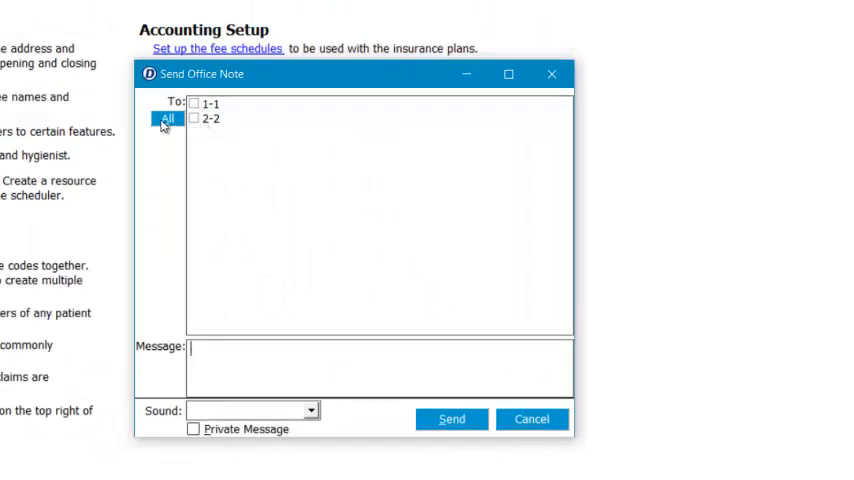
pyautogui.click(168, 118)
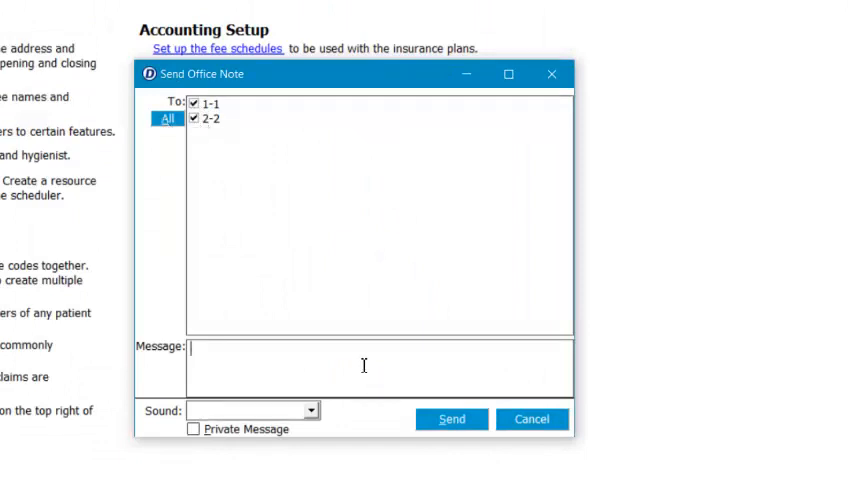
pyautogui.write('Hi')
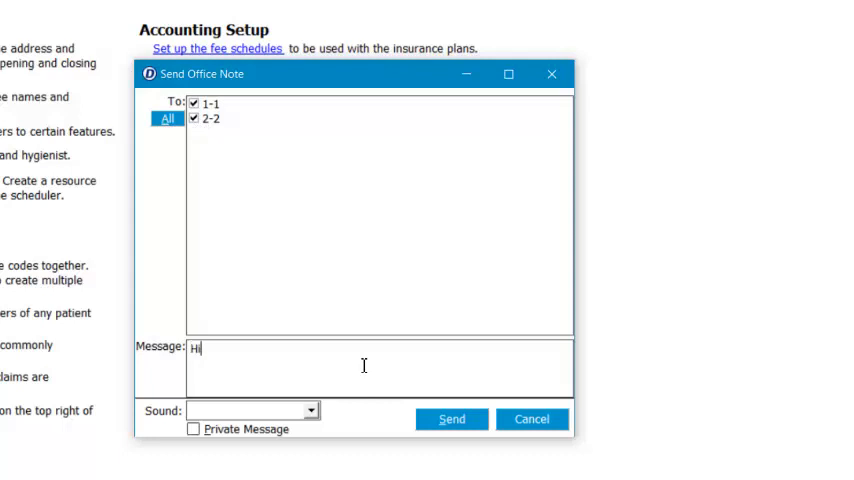